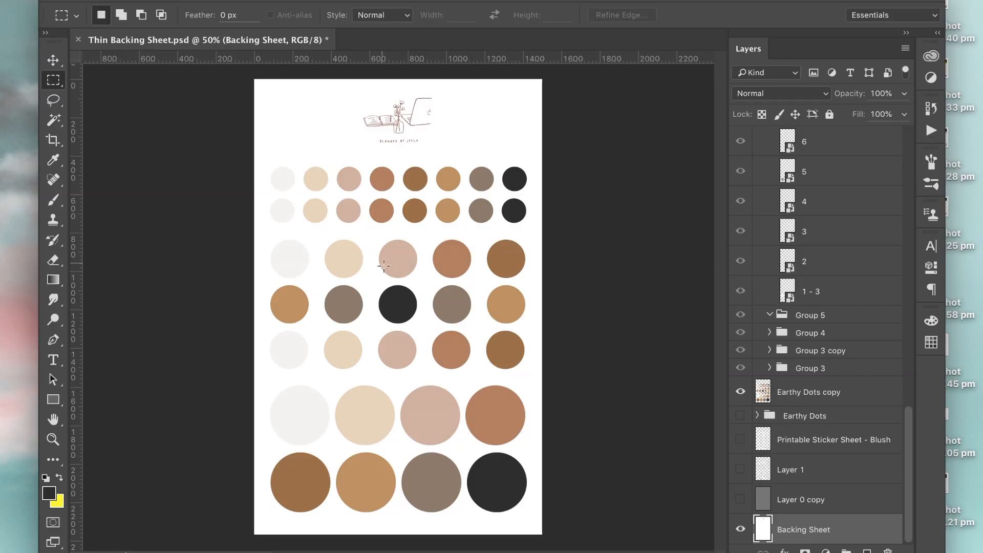
pyautogui.moveTo(399, 277)
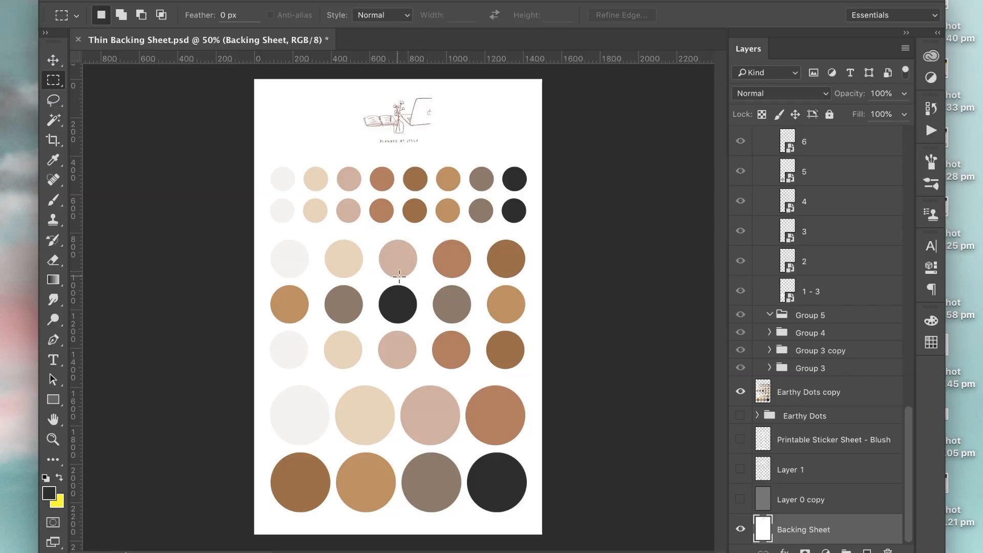
pyautogui.moveTo(413, 245)
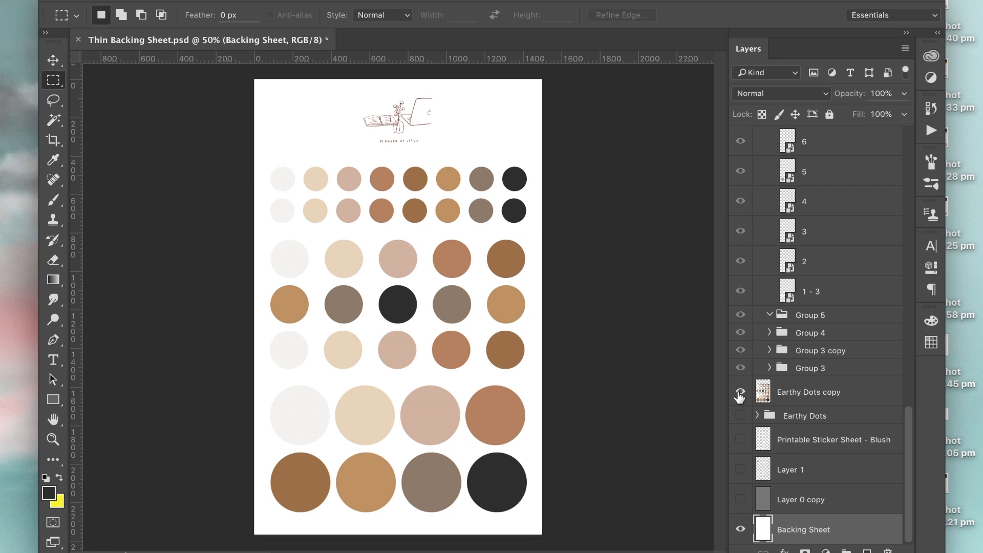
# - Hide and reshow the Earthy Dots copy layer, then load all its circles as a selection
pyautogui.click(741, 396)
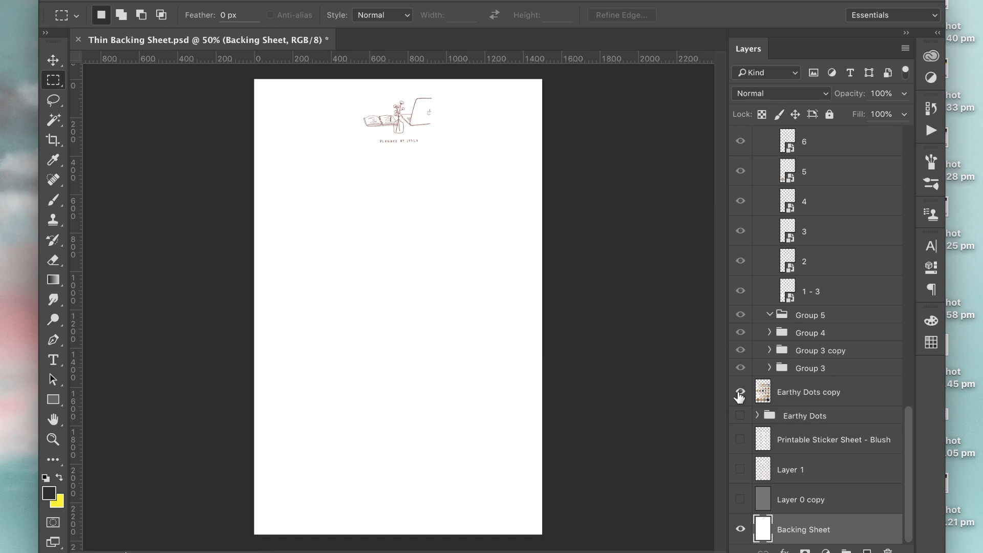
pyautogui.click(740, 396)
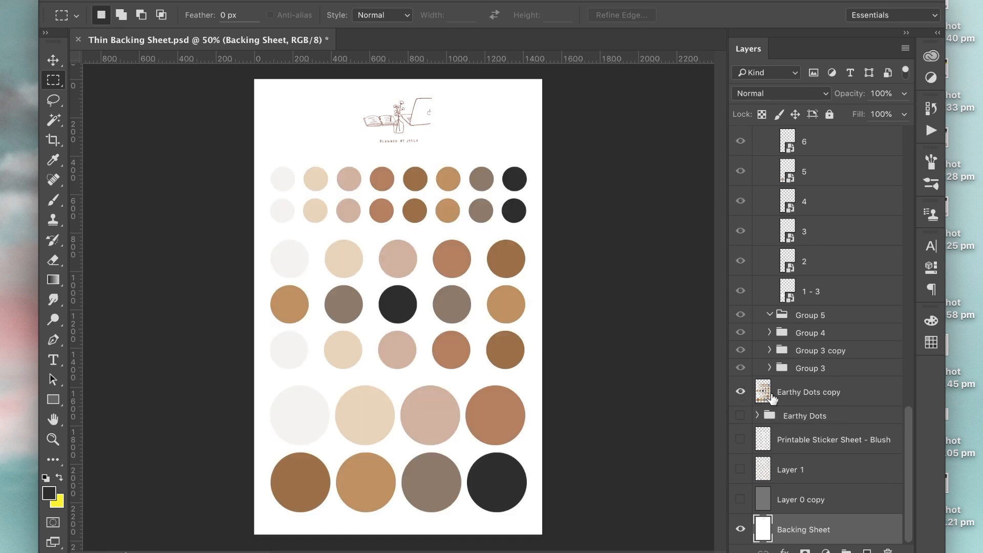
pyautogui.click(763, 392)
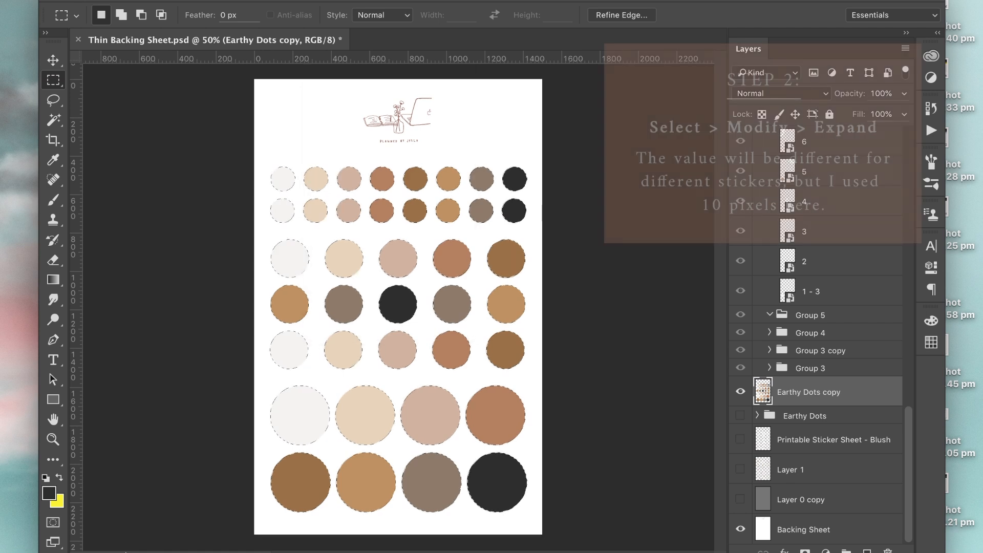
# - Expand the circle sticker selection by 10 pixels via Select > Modify > Expand
pyautogui.click(345, 175)
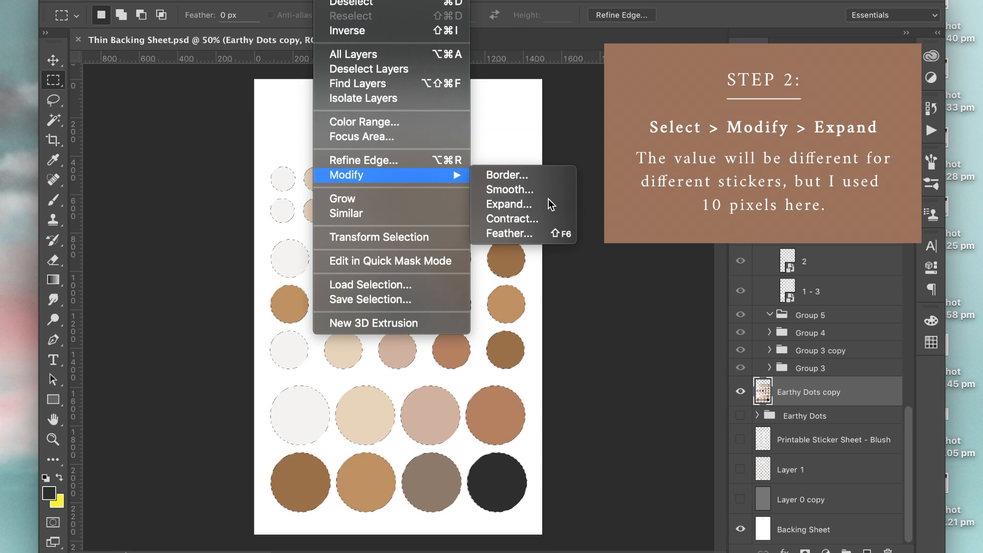
pyautogui.click(509, 204)
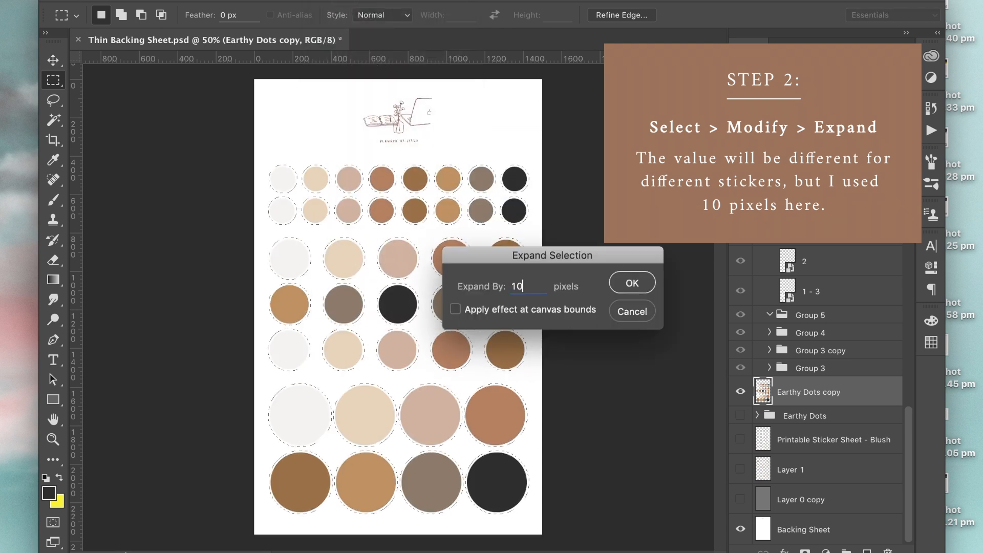
pyautogui.click(631, 282)
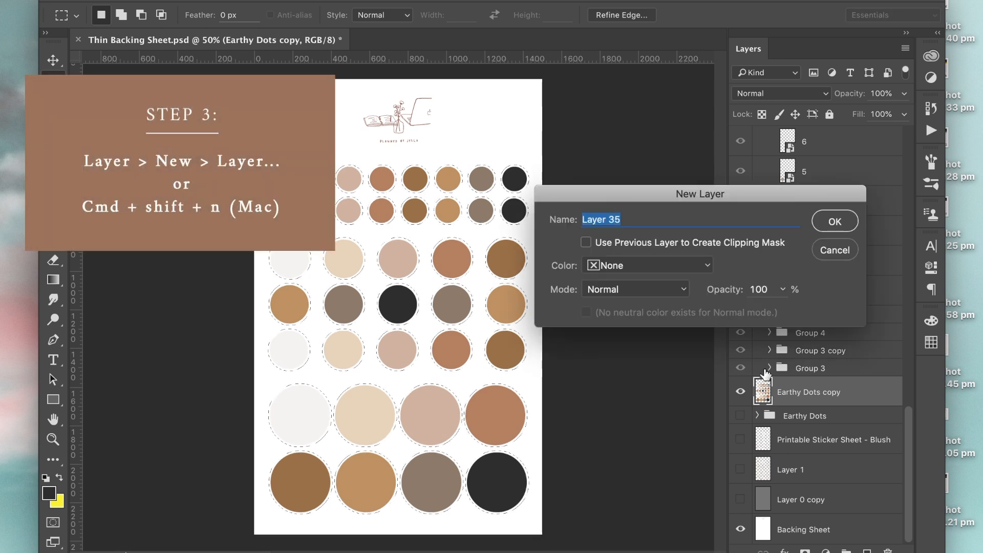
# - Create the empty Layer 35 beneath the Earthy Dots copy layer
pyautogui.click(834, 221)
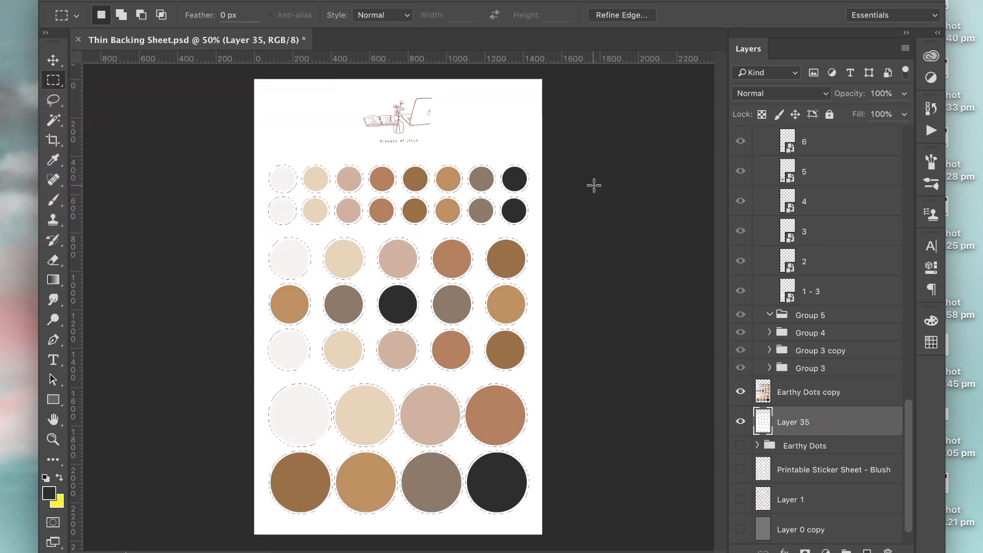
# - Fill the expanded selection on Layer 35 with dark grey #343434
pyautogui.click(495, 184)
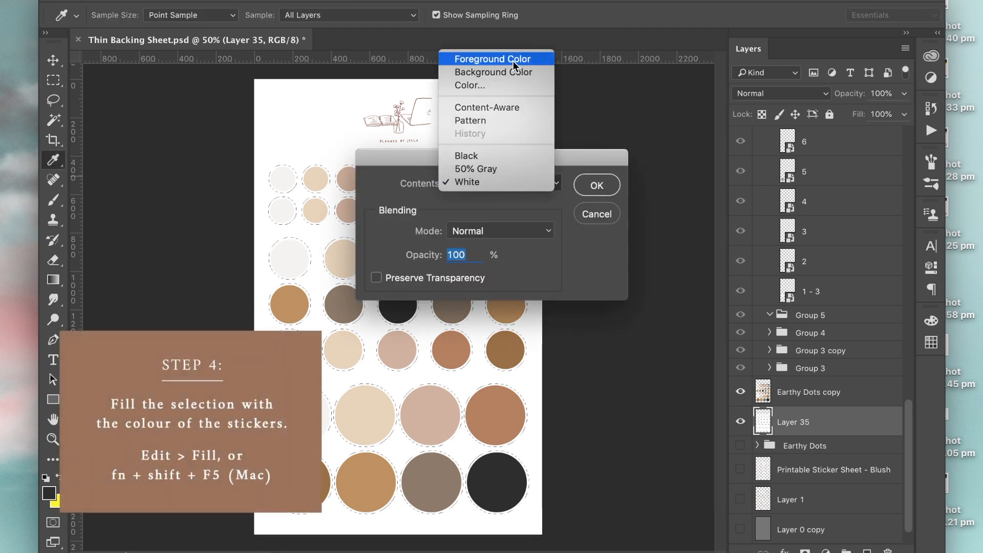
pyautogui.click(470, 85)
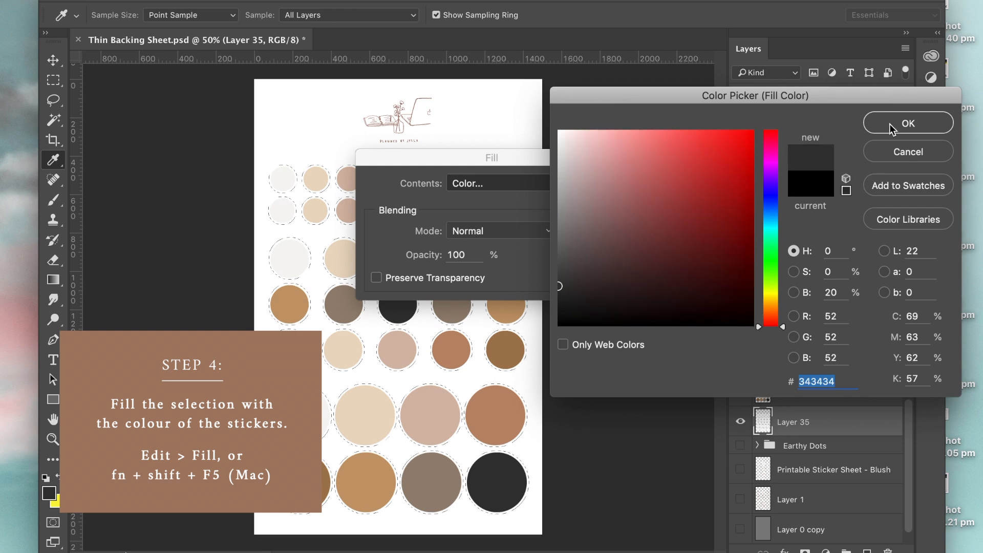
pyautogui.click(907, 123)
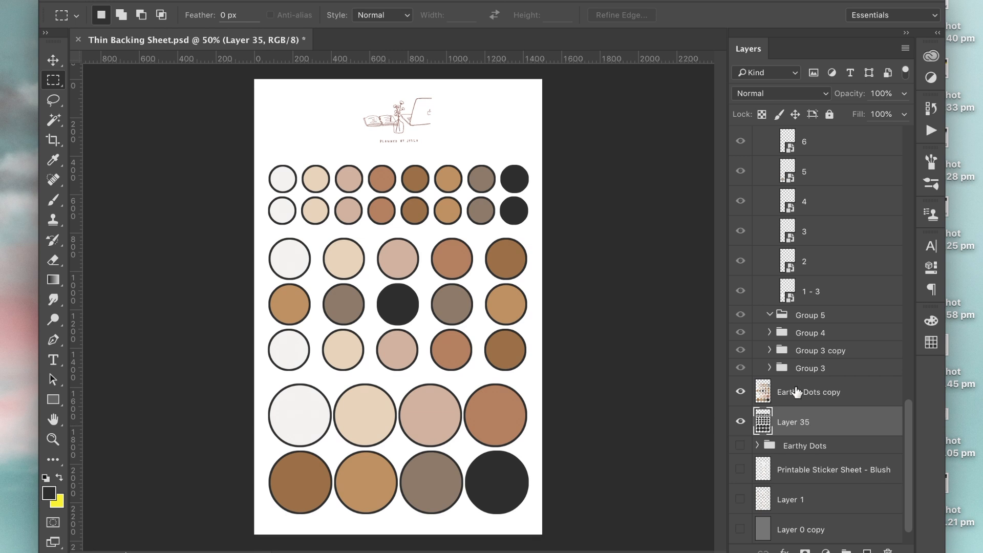
pyautogui.click(53, 120)
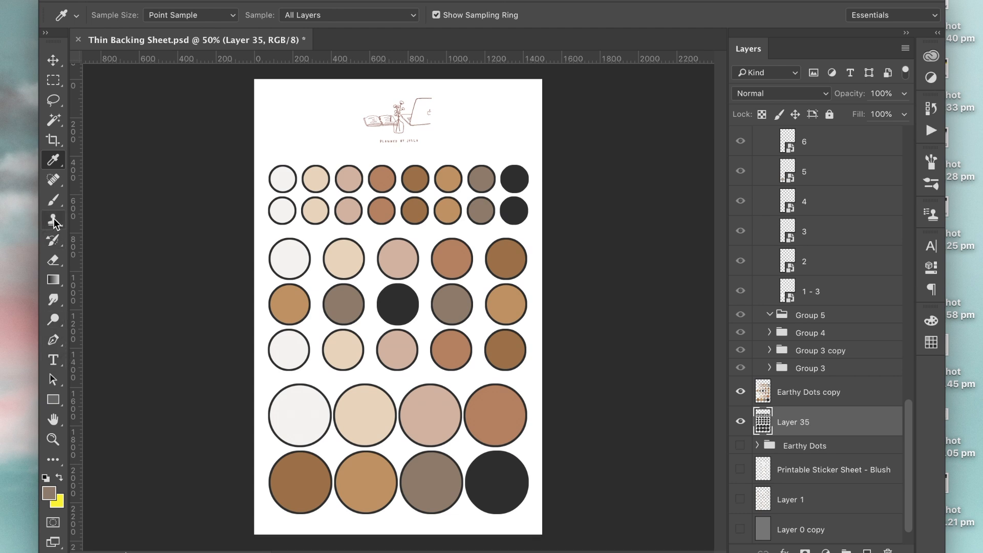
# - Switch to the Paint Bucket Tool and fill a bleed ring with its sticker's colour
pyautogui.click(53, 280)
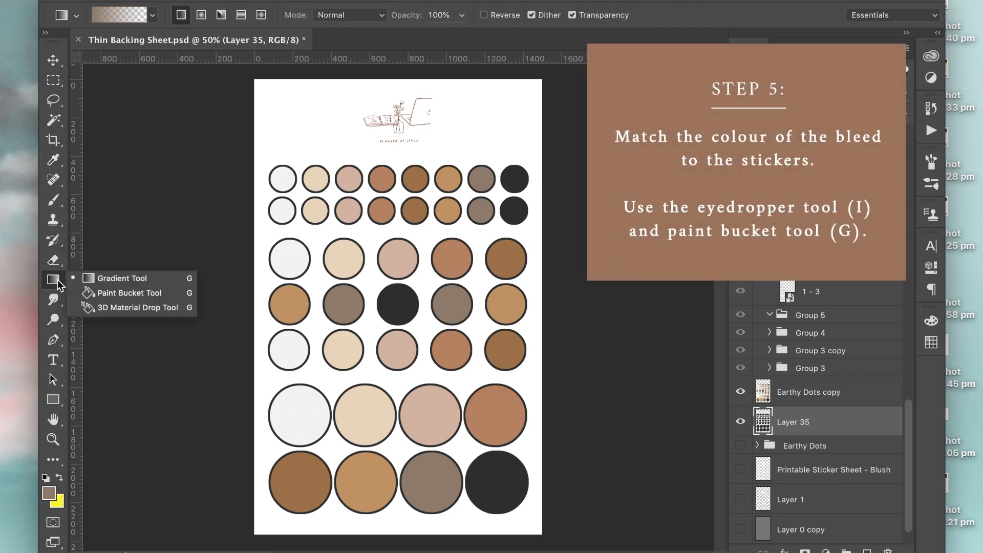
pyautogui.click(128, 293)
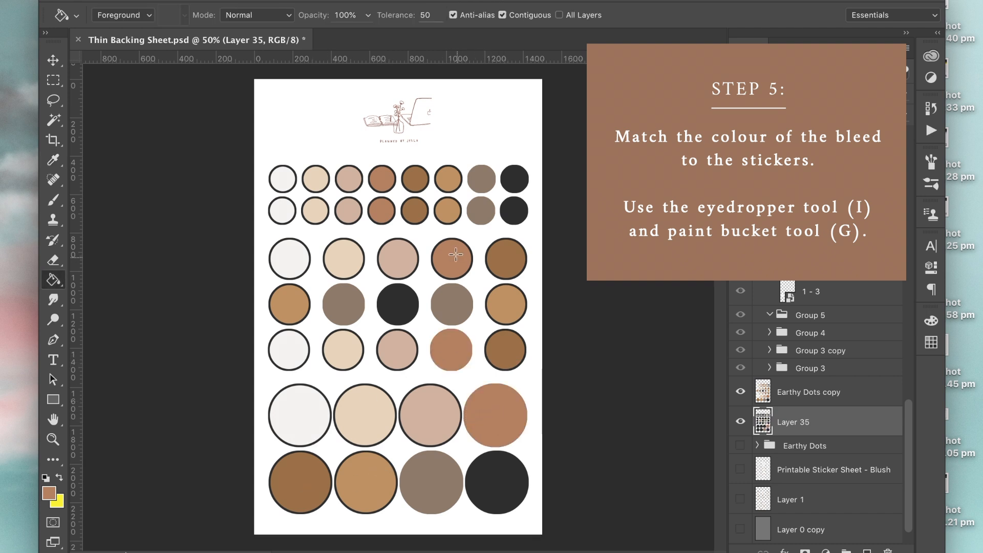
pyautogui.click(380, 179)
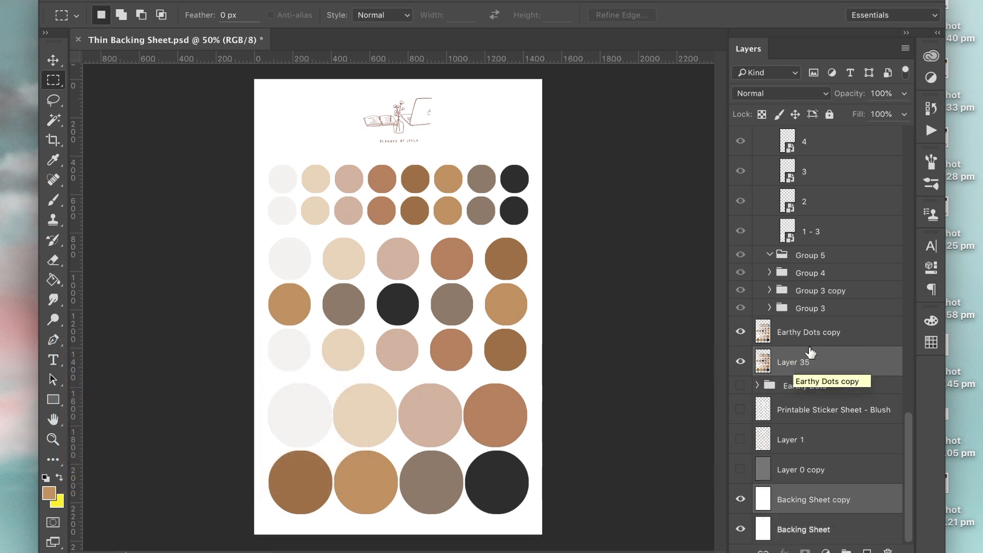
# - Merge the selected sticker layers in the Layers panel into one layer
pyautogui.rightClick(793, 362)
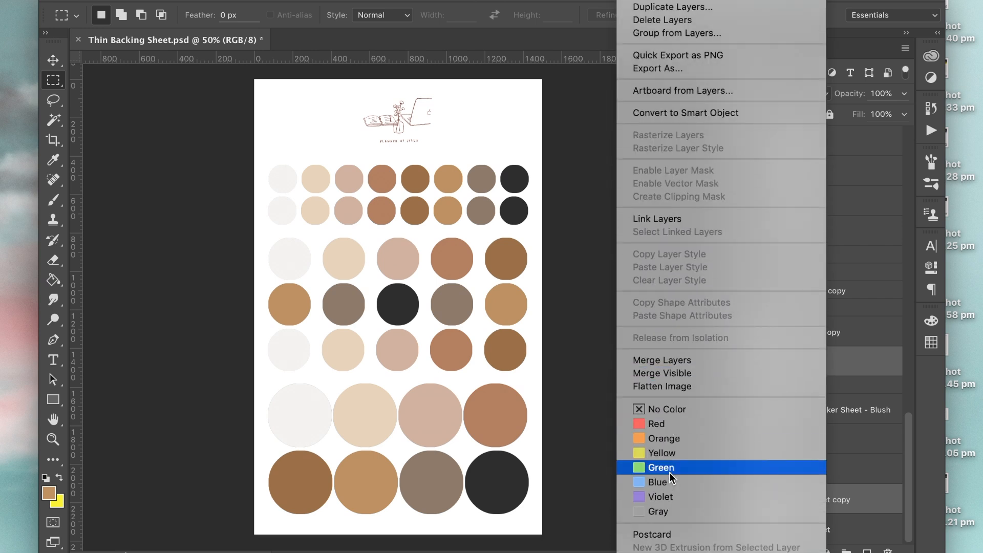
pyautogui.moveTo(662, 359)
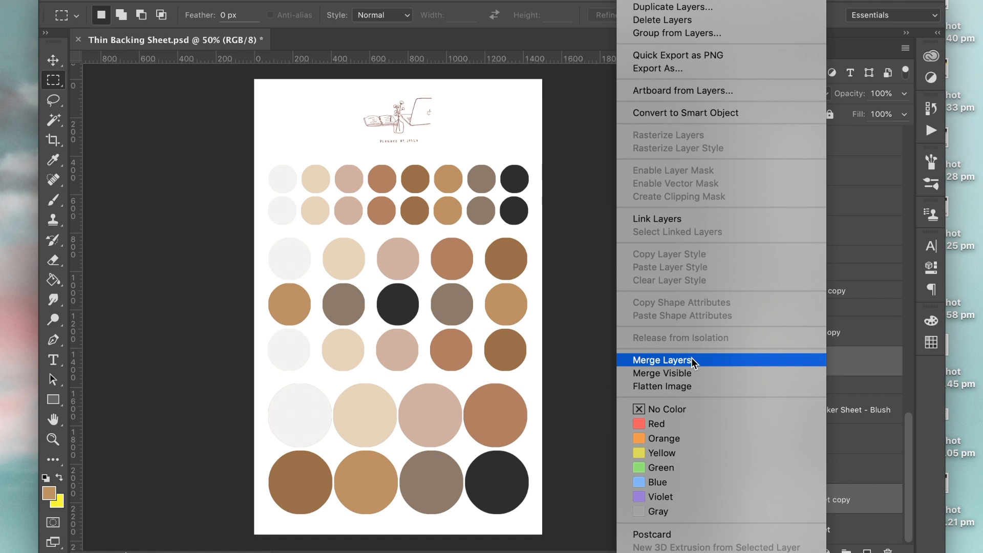
pyautogui.click(664, 360)
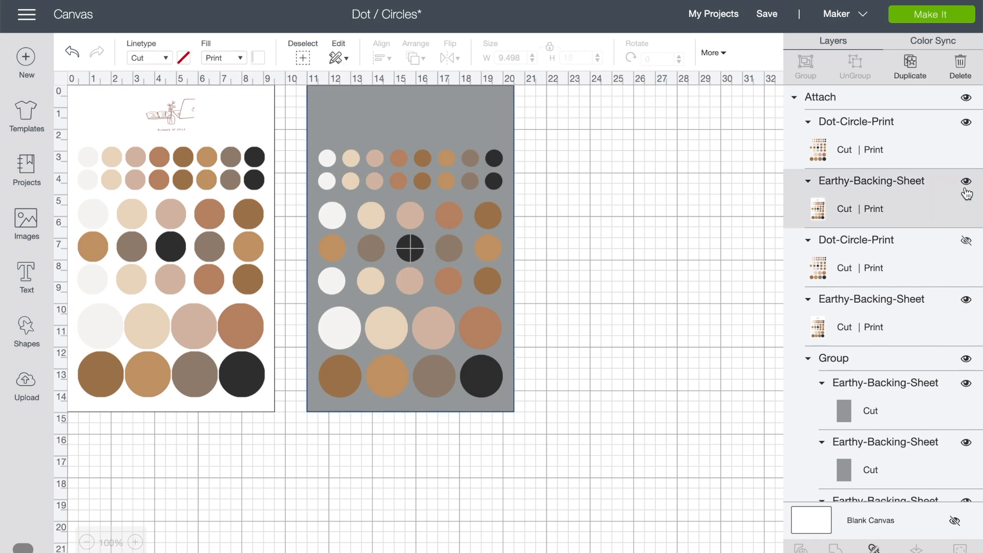
# - Change Dot-Circle-Print's print type from its artwork to a solid white colour fill
pyautogui.click(967, 181)
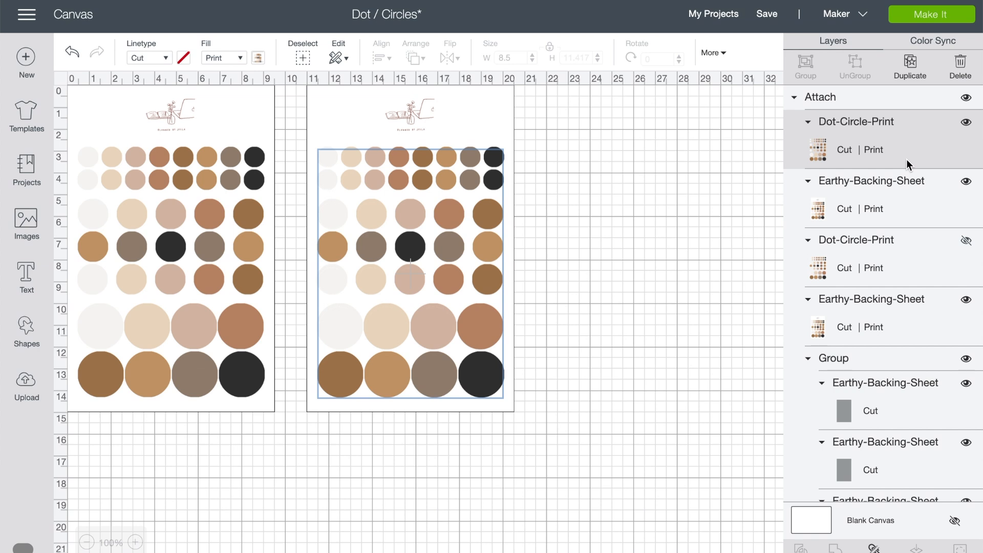
pyautogui.moveTo(849, 153)
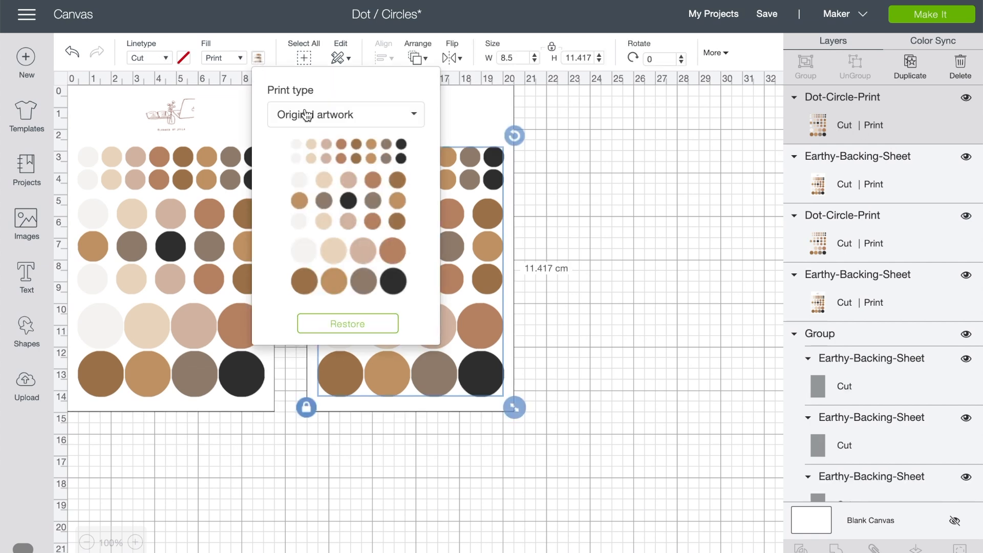
pyautogui.click(344, 114)
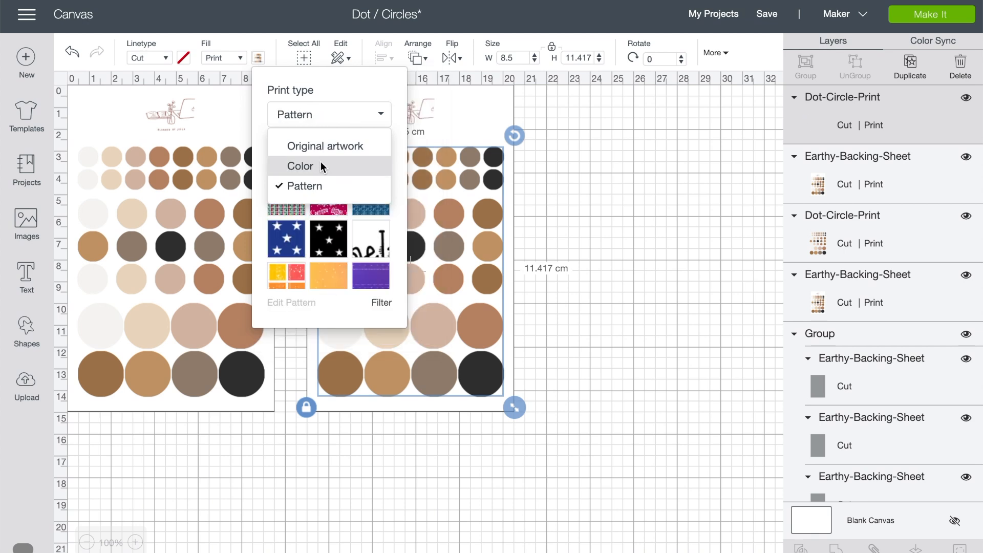
pyautogui.click(300, 166)
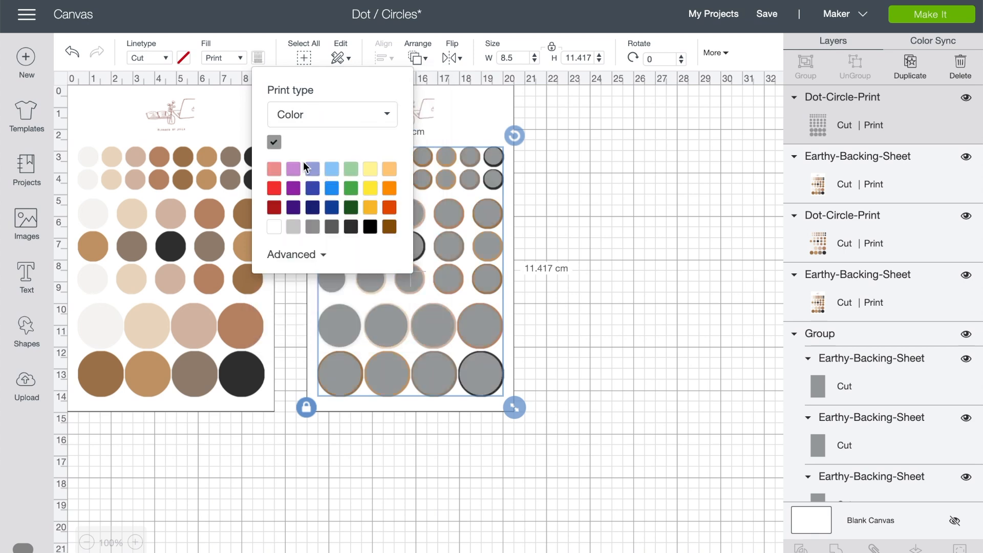
pyautogui.click(273, 142)
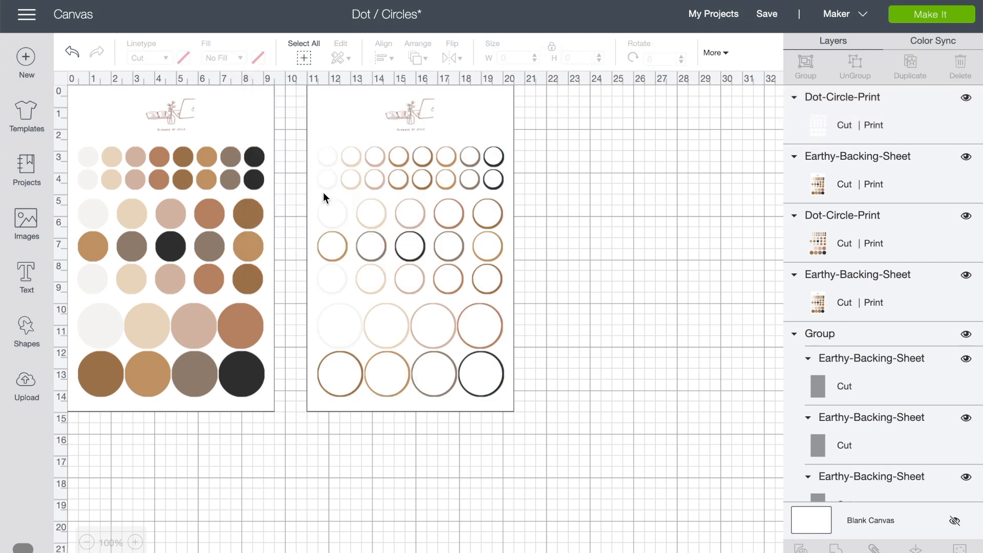
# - Move the circle print layer to Y position 2.84 and restore its original print artwork
pyautogui.click(134, 543)
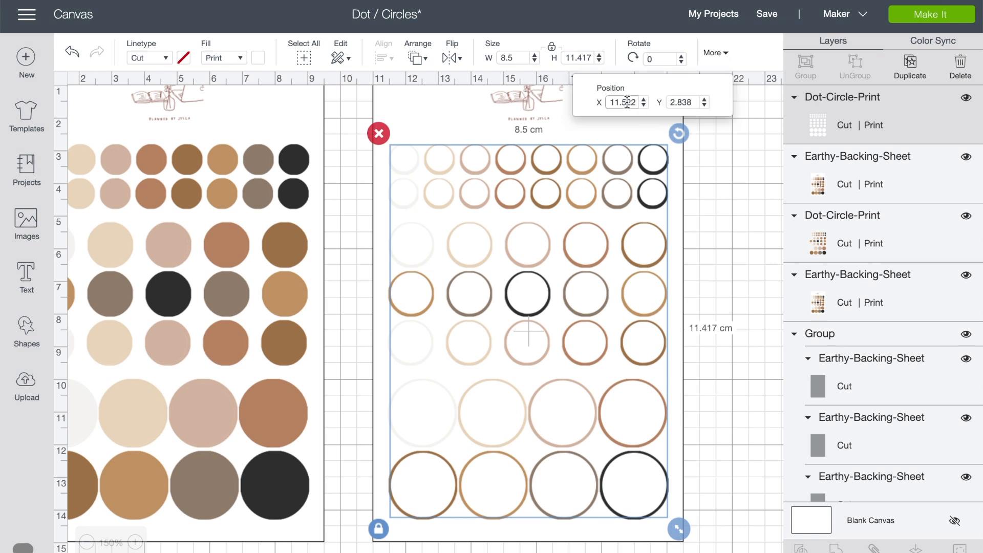
pyautogui.click(683, 102)
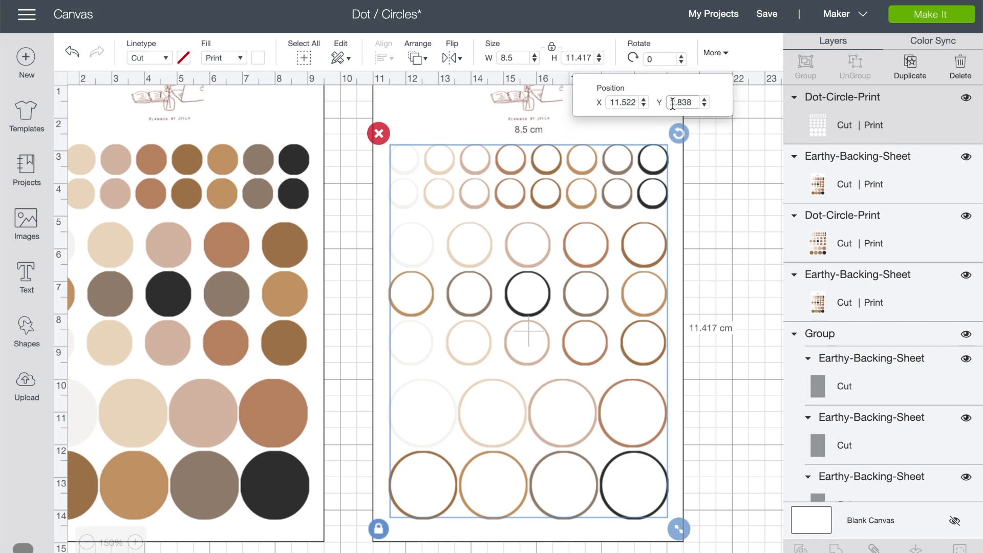
pyautogui.write('2.84')
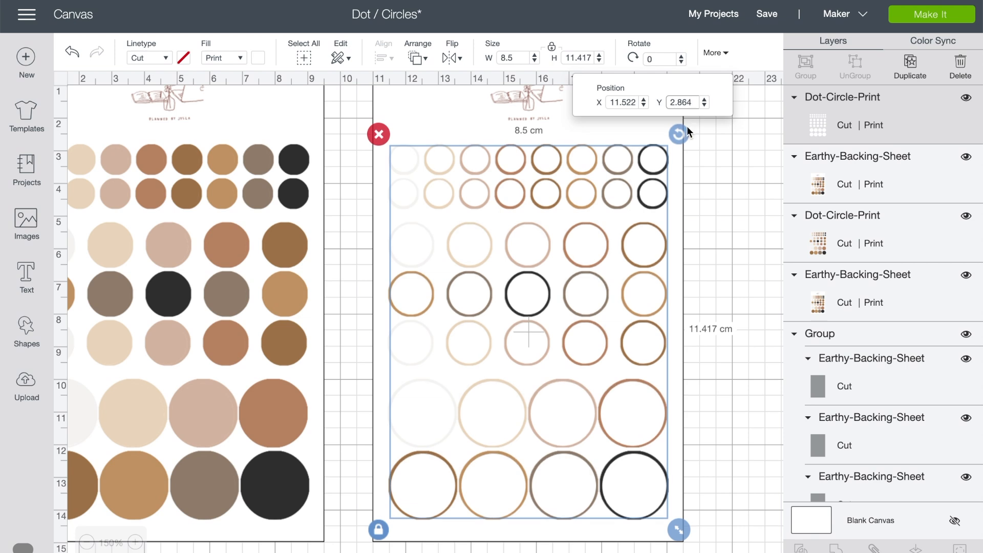
pyautogui.click(258, 58)
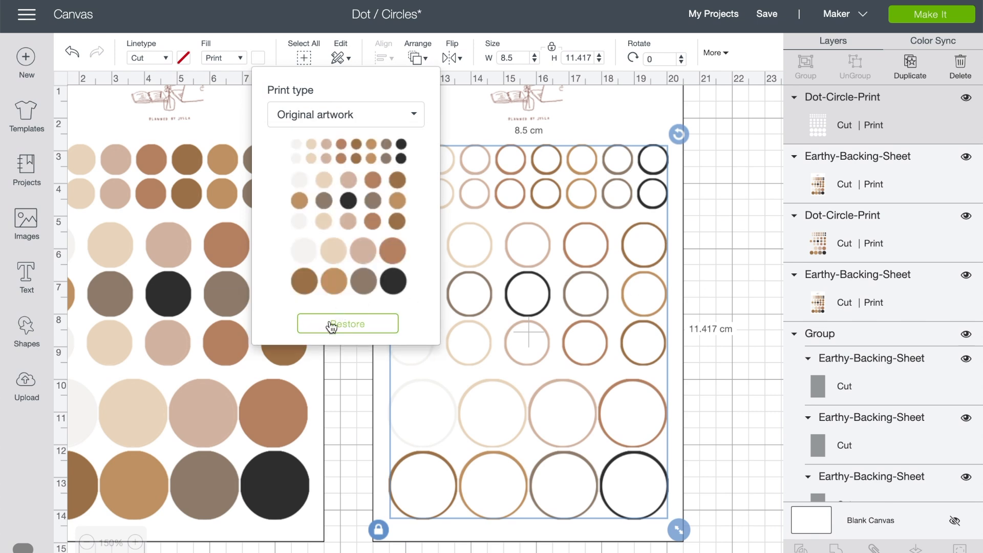
pyautogui.click(347, 325)
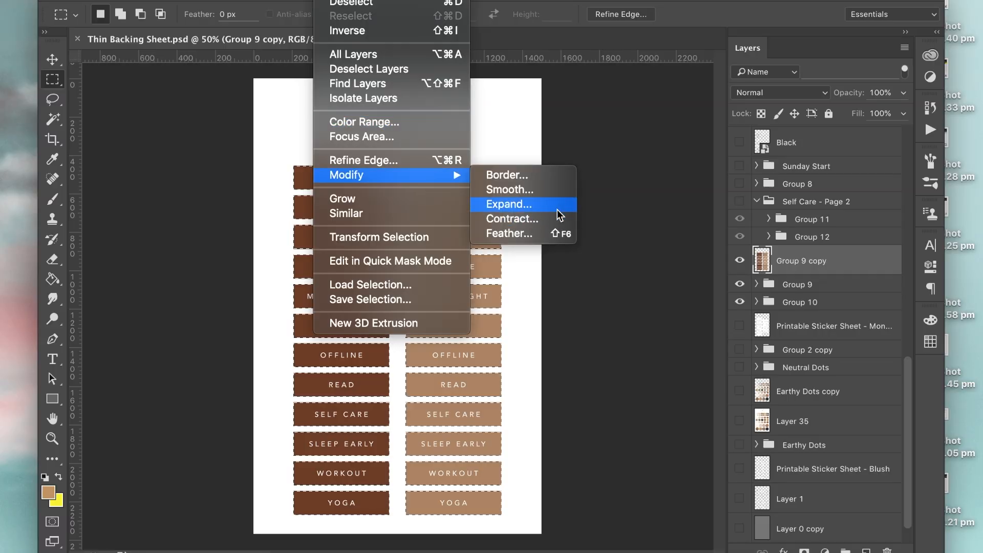
# - Expand the label sticker selection, create empty Layer 36, and open the Fill settings
pyautogui.click(508, 204)
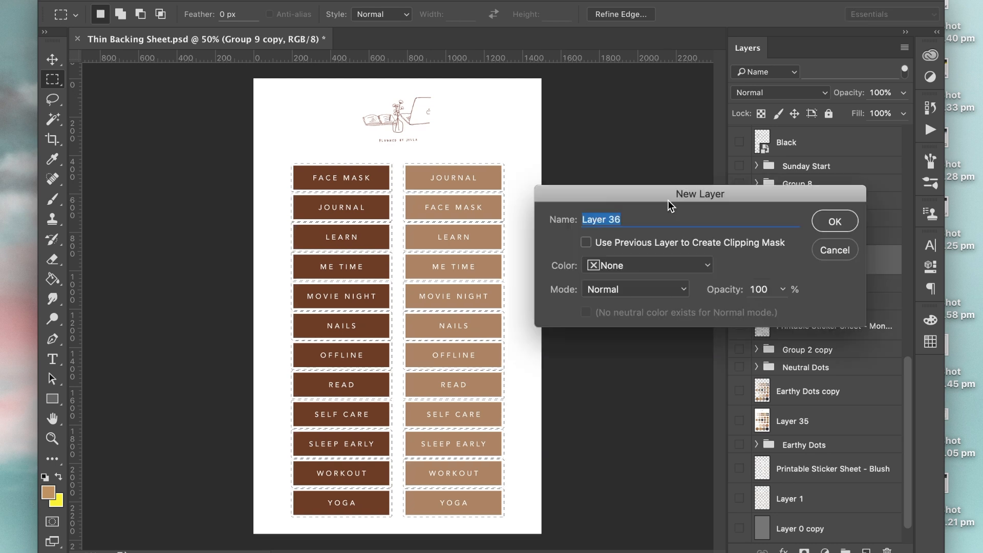
pyautogui.click(835, 221)
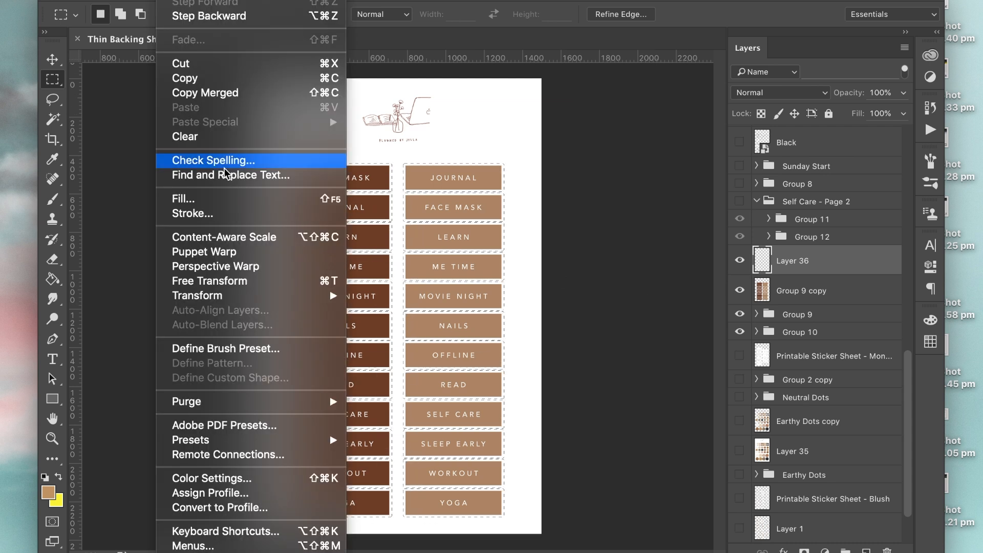
pyautogui.click(184, 198)
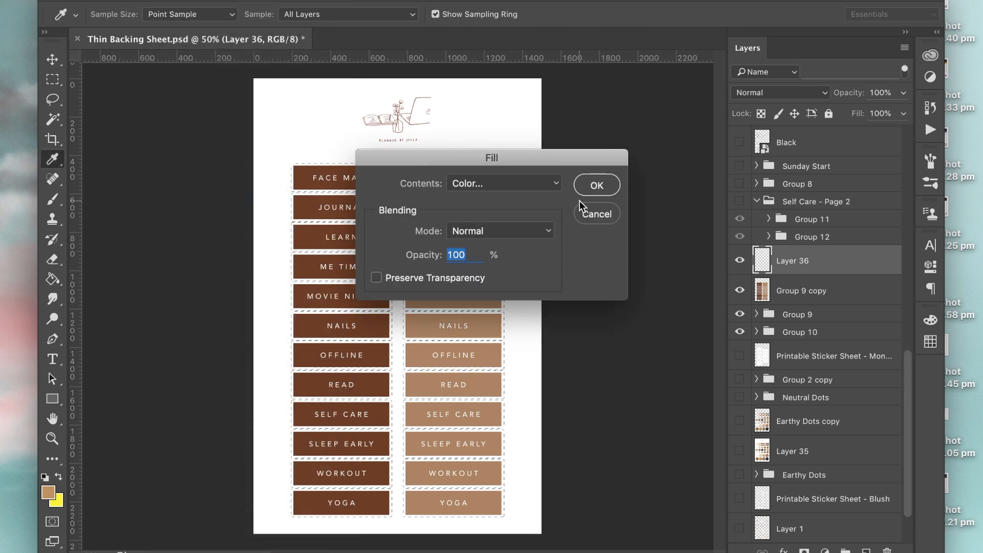
pyautogui.moveTo(608, 214)
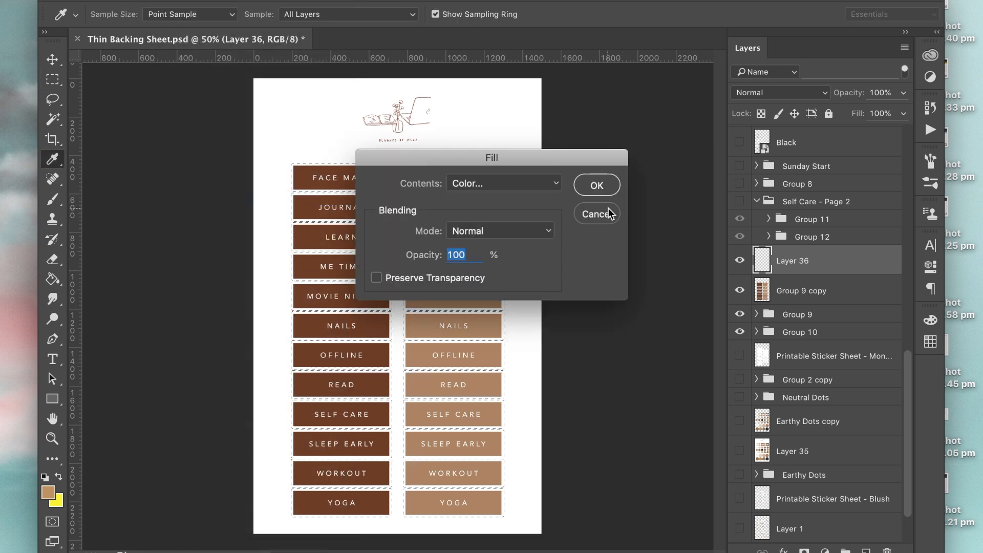